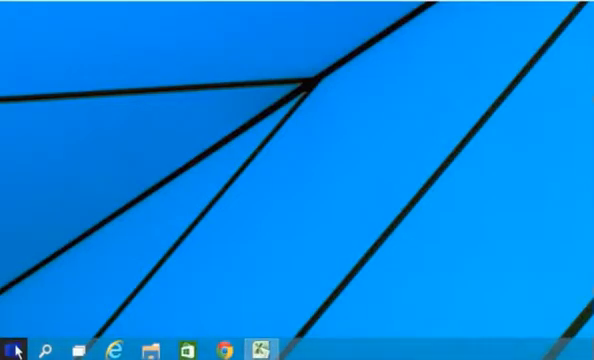
Launch Google Chrome from the Windows 10 Start menu
left_click(14, 348)
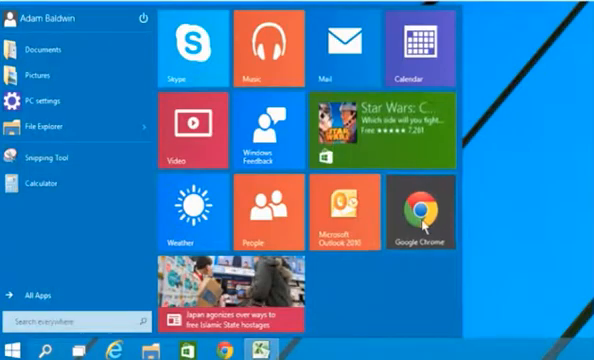
left_click(422, 213)
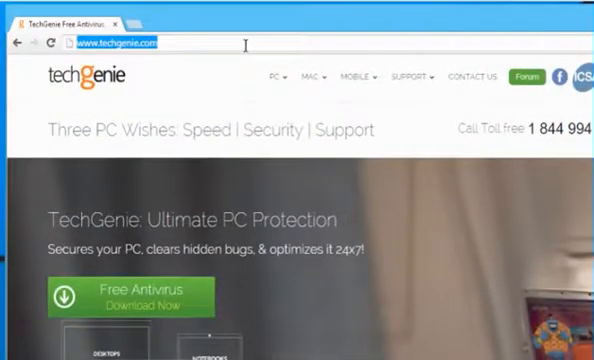
type("www.gmail")
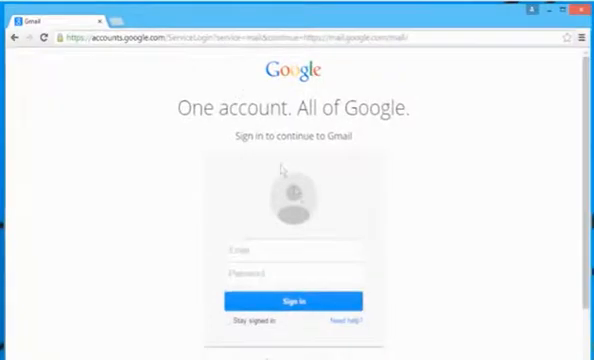
type("adambaldwin915")
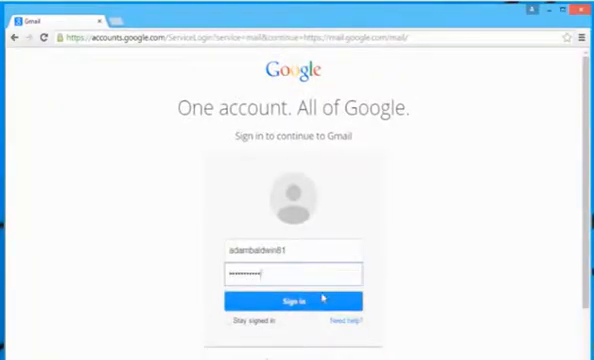
left_click(283, 300)
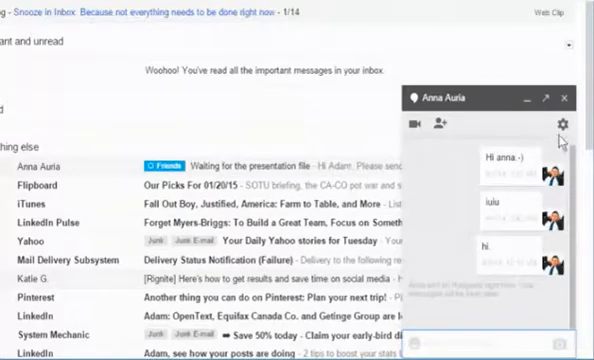
left_click(564, 124)
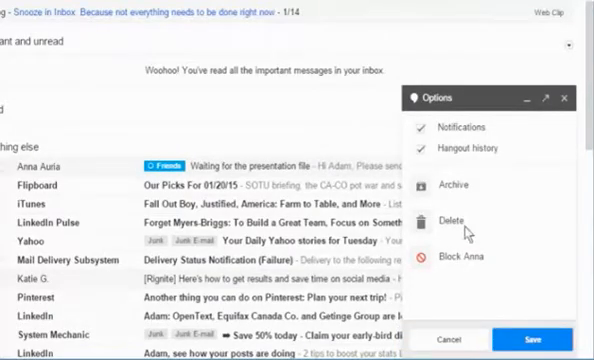
left_click(470, 262)
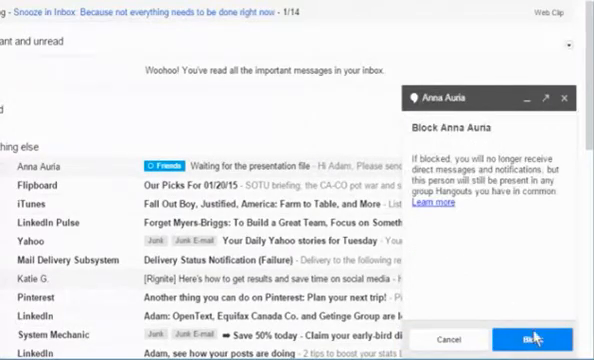
left_click(525, 340)
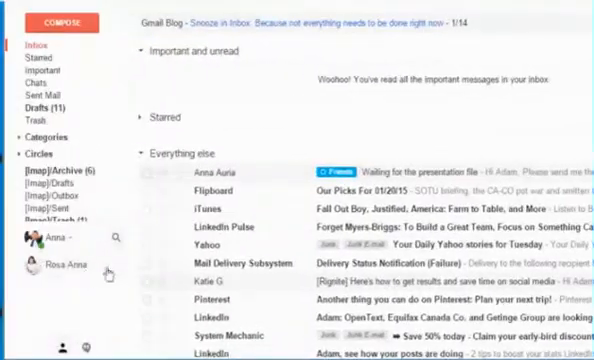
left_click(57, 266)
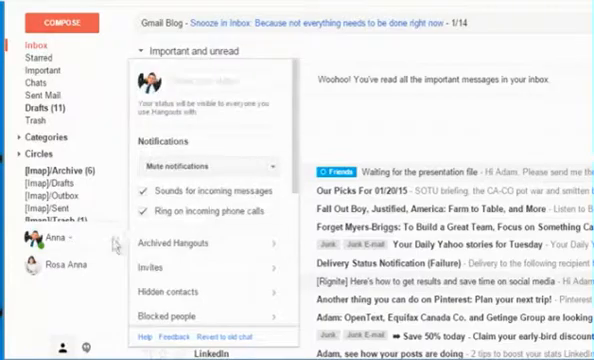
left_click(171, 315)
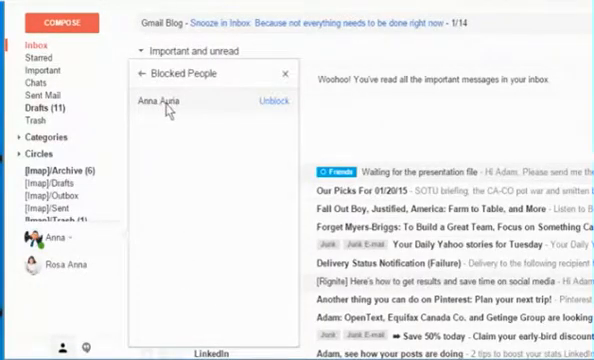
left_click(267, 101)
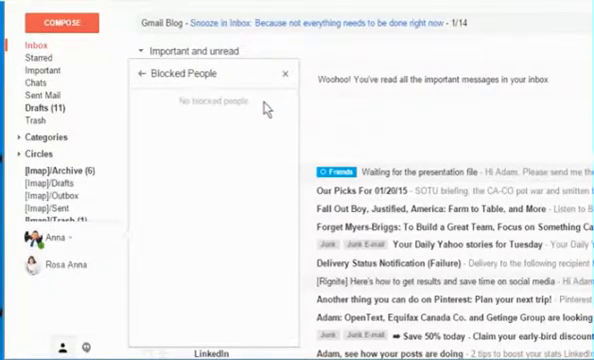
mouse_move(286, 74)
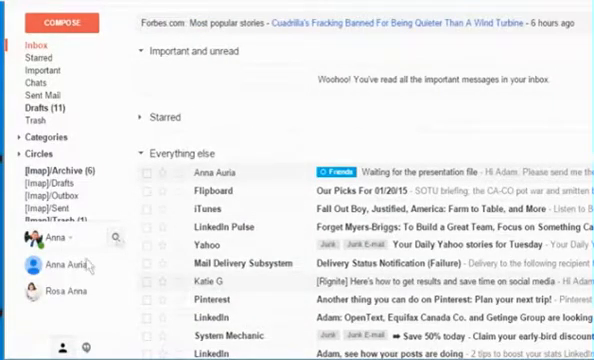
left_click(60, 266)
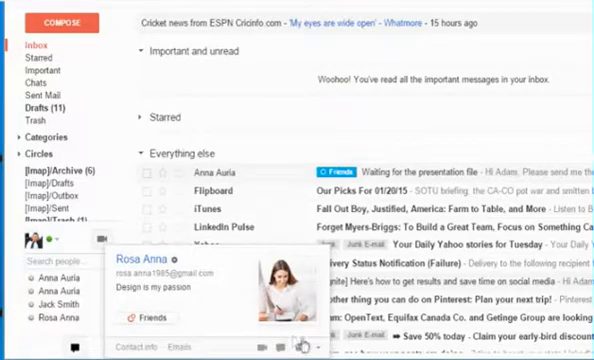
left_click(306, 343)
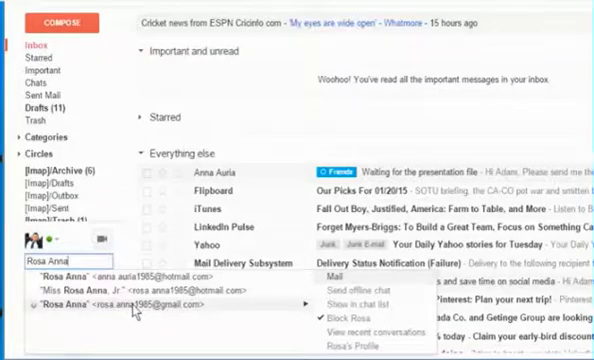
mouse_move(258, 318)
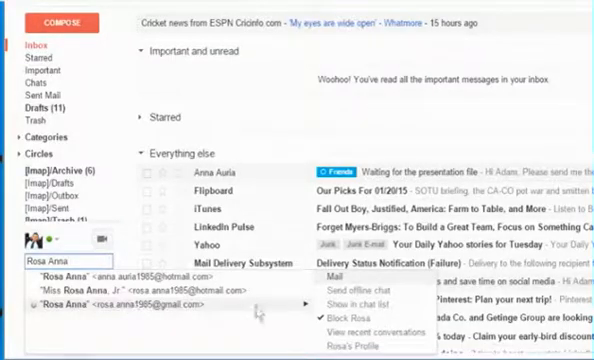